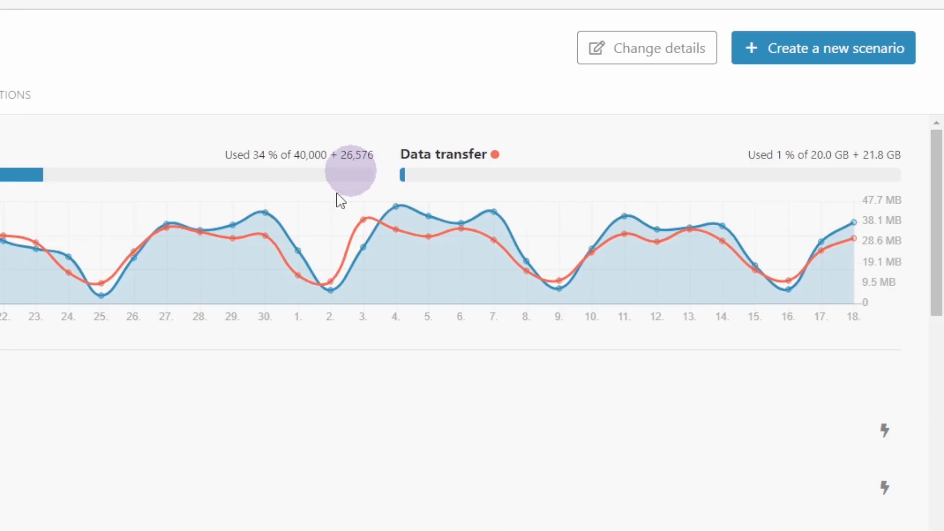
pyautogui.moveTo(163, 96)
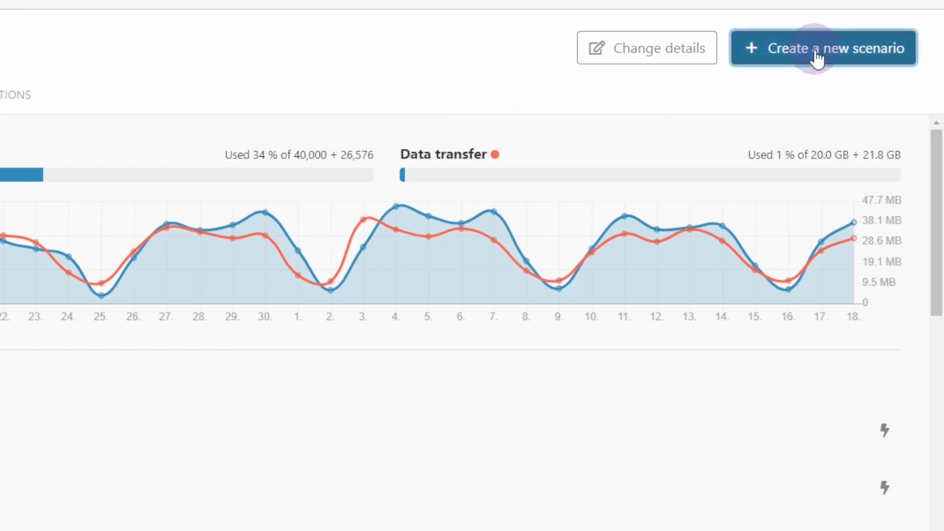
# Start a new blank scenario from the Integromat dashboard
pyautogui.click(823, 47)
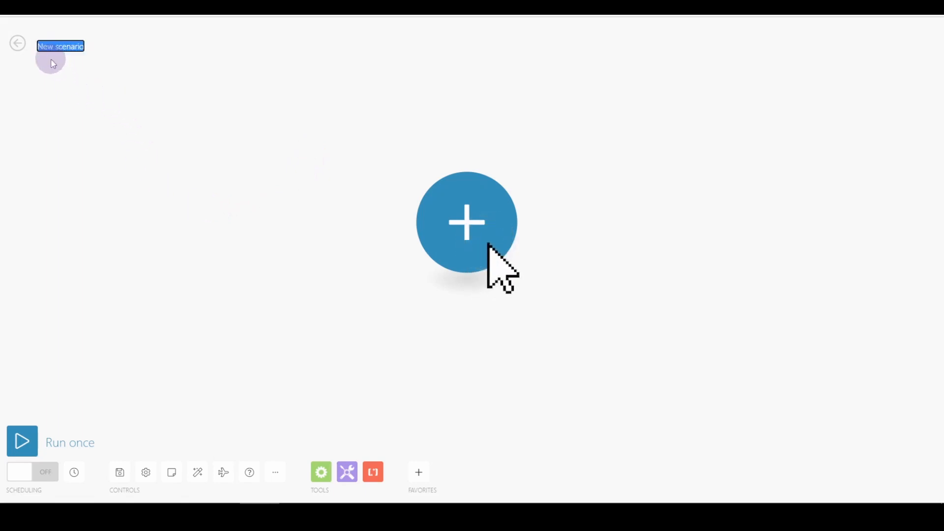
pyautogui.moveTo(476, 283)
pyautogui.write('Add Item(s) Using Template')
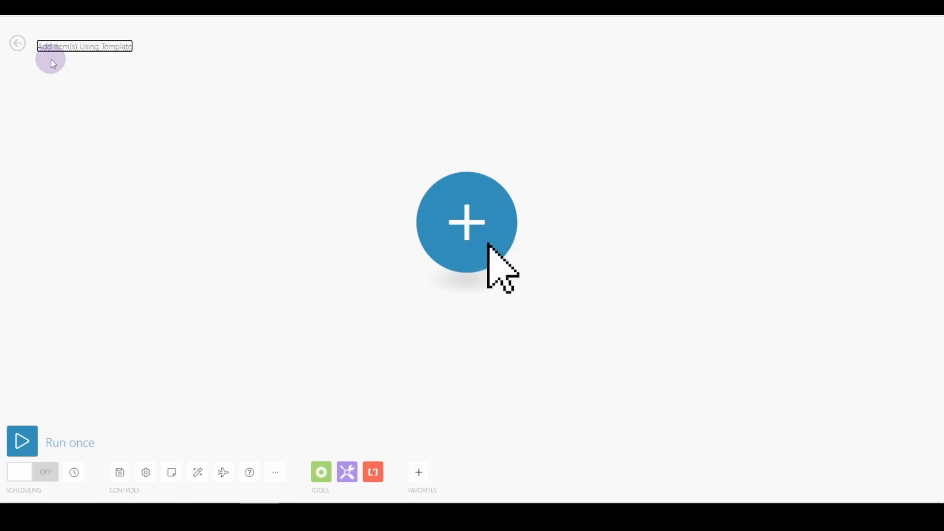
pyautogui.moveTo(271, 135)
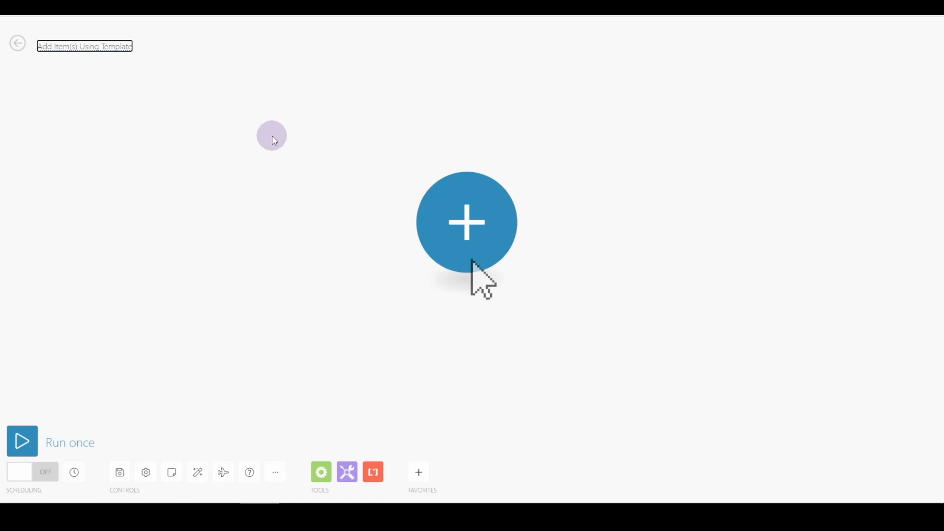
pyautogui.moveTo(494, 265)
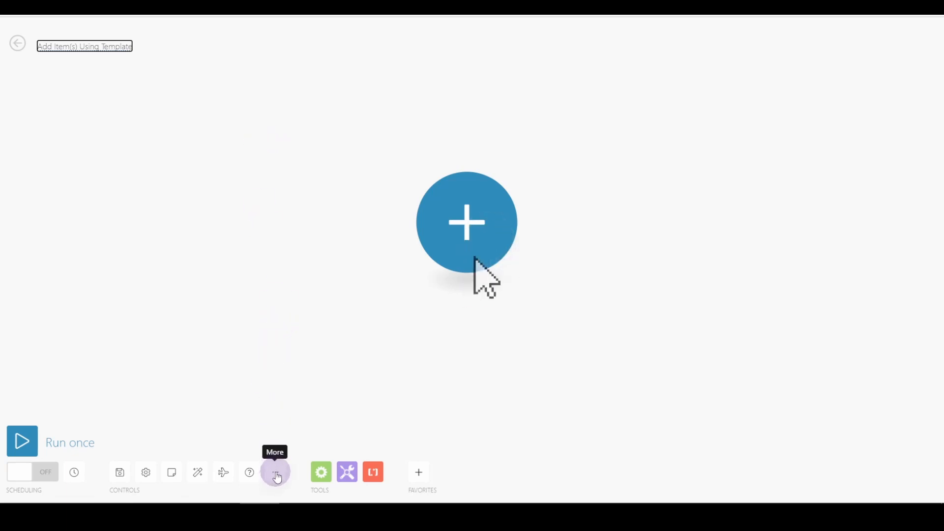
# Import the blueprint V2 JSON from Downloads, populating webhook, router, aggregator and Monday modules
pyautogui.click(276, 472)
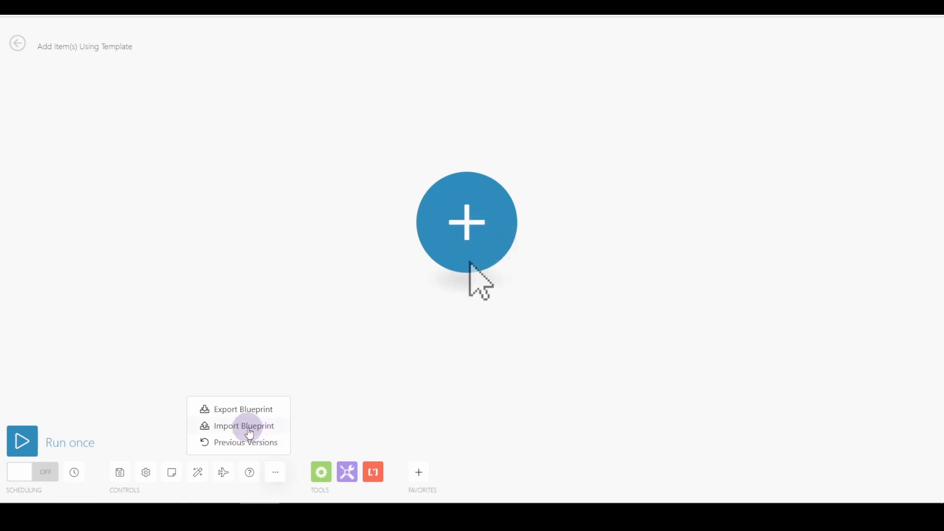
pyautogui.click(243, 426)
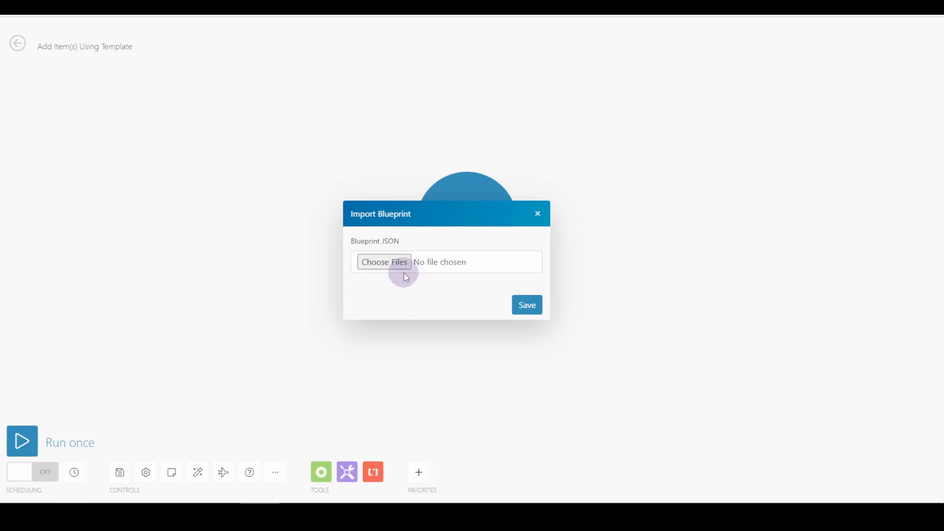
pyautogui.moveTo(383, 261)
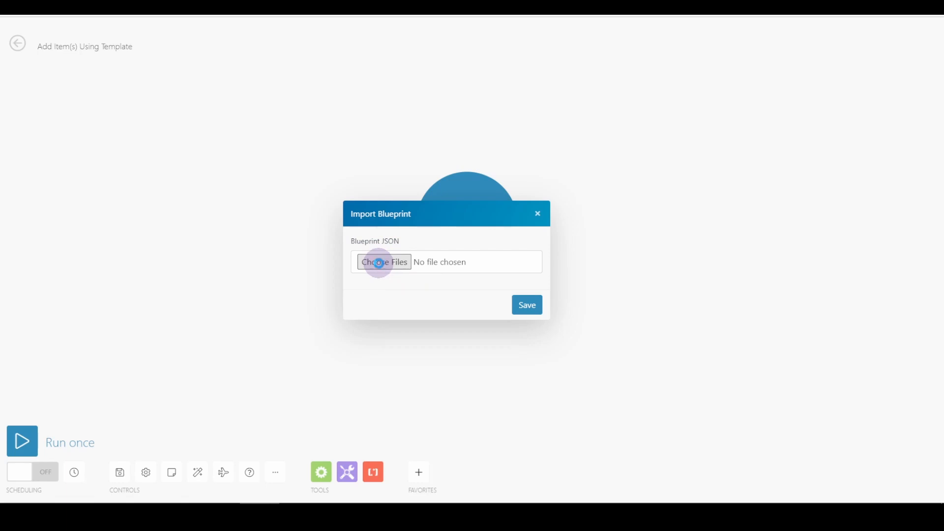
pyautogui.click(385, 262)
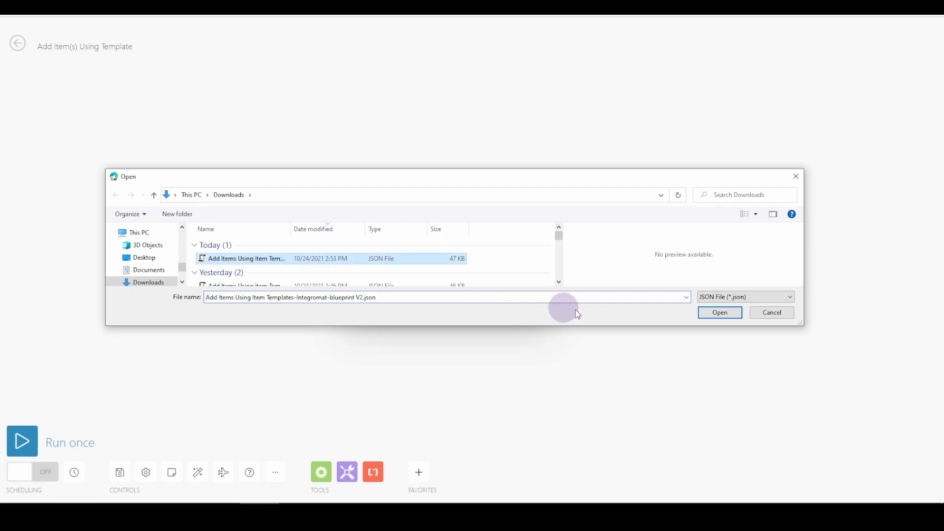
pyautogui.click(719, 313)
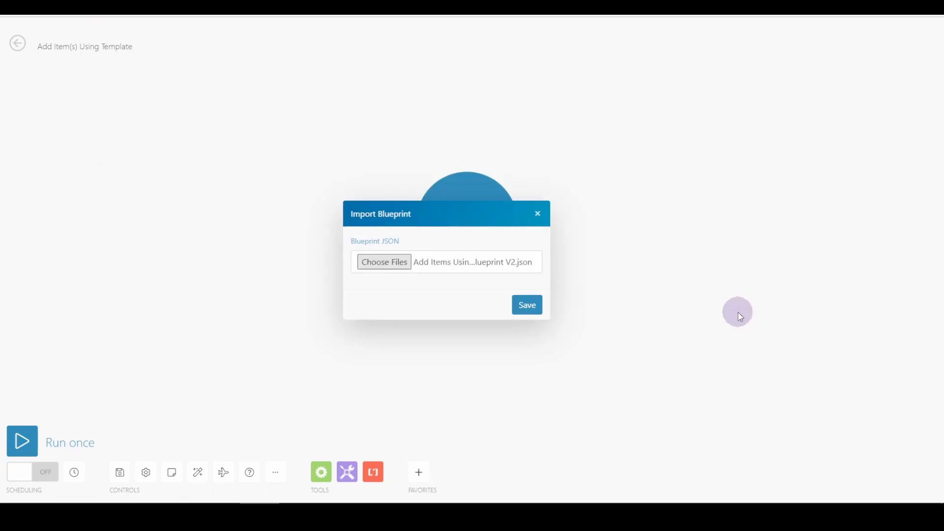
pyautogui.click(526, 305)
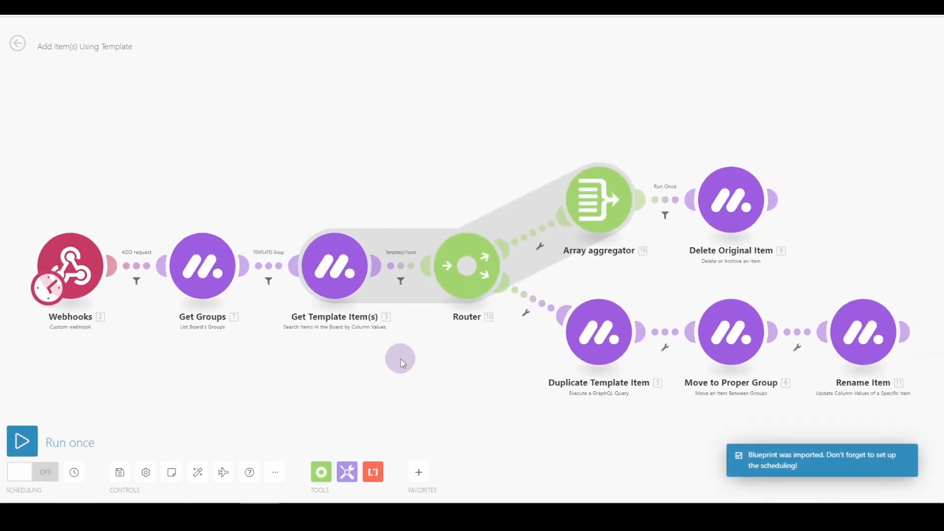
pyautogui.moveTo(388, 355)
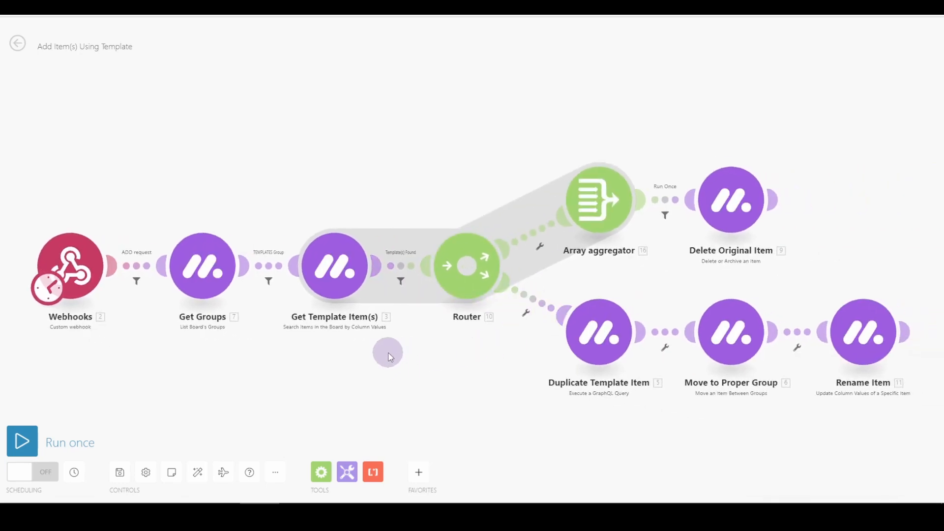
pyautogui.moveTo(119, 472)
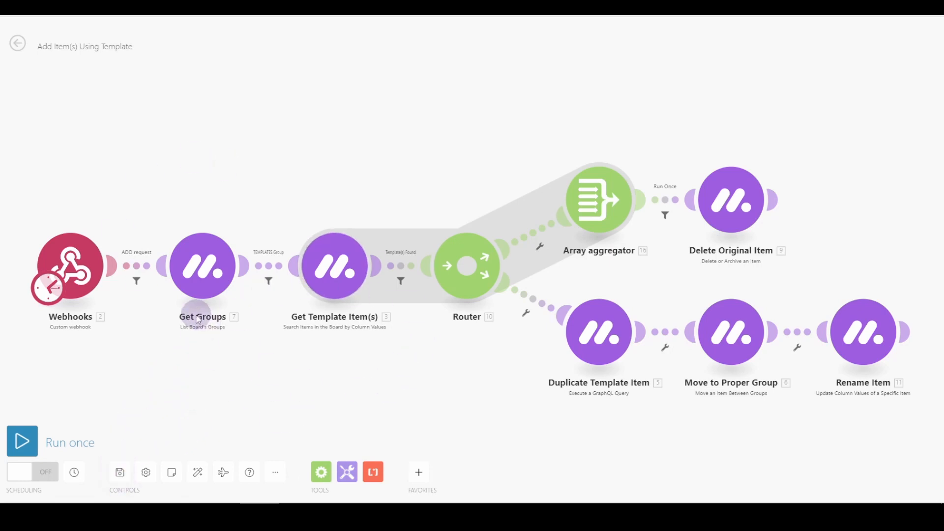
pyautogui.moveTo(95, 234)
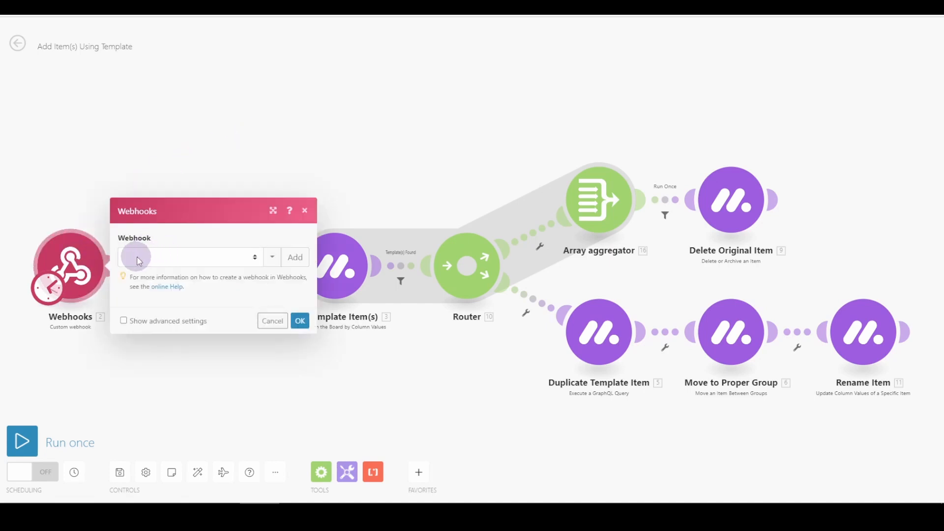
# Assign the MM monday connection to the Get Groups module and confirm its settings
pyautogui.click(271, 320)
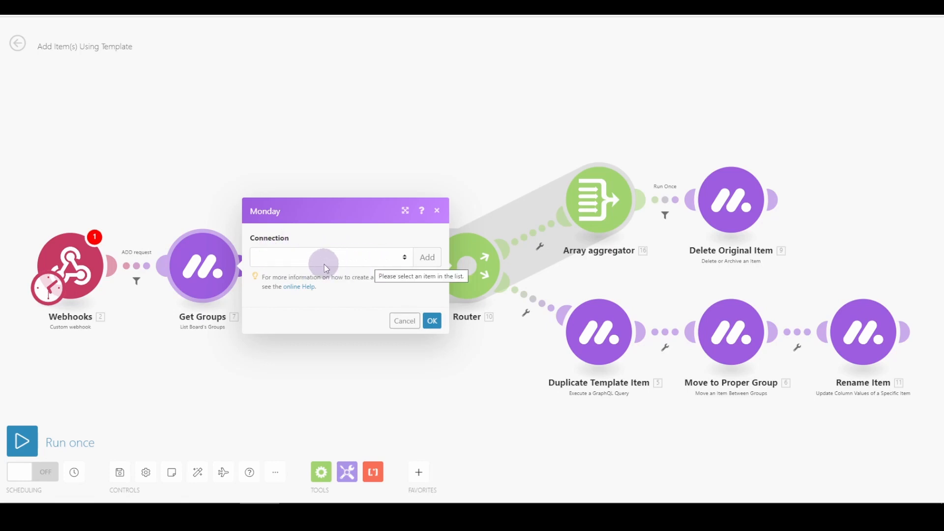
pyautogui.click(330, 256)
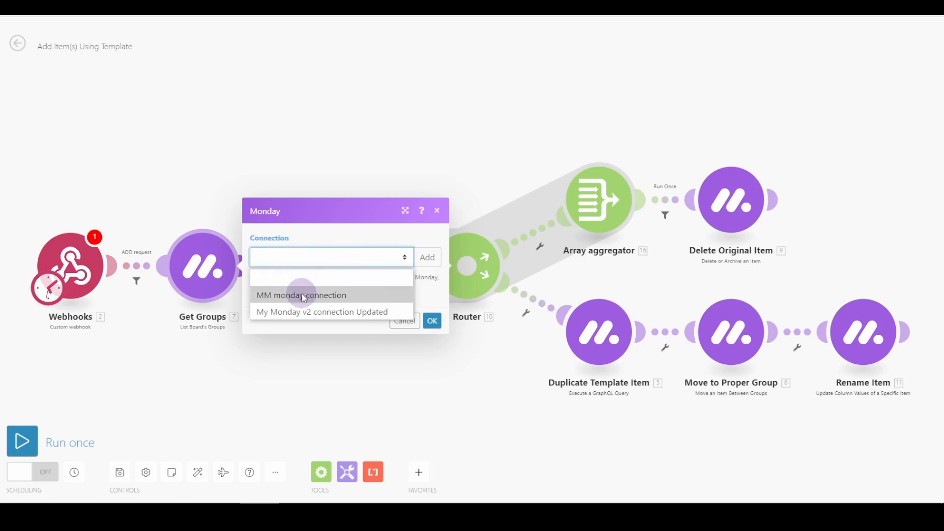
pyautogui.click(301, 295)
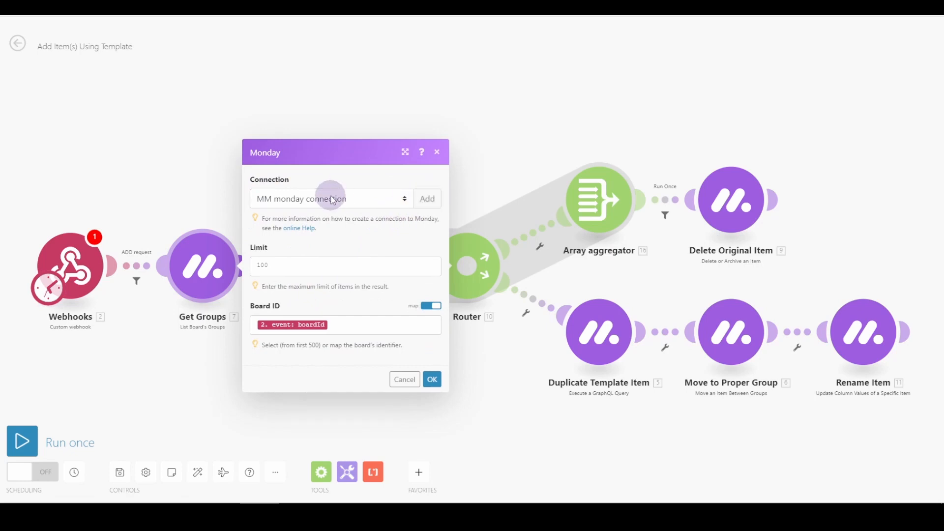
pyautogui.moveTo(411, 322)
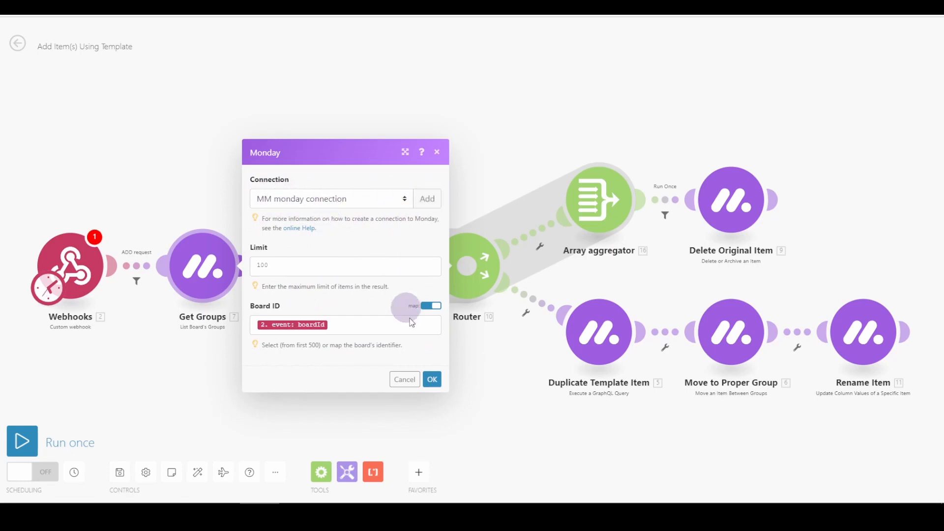
pyautogui.click(431, 380)
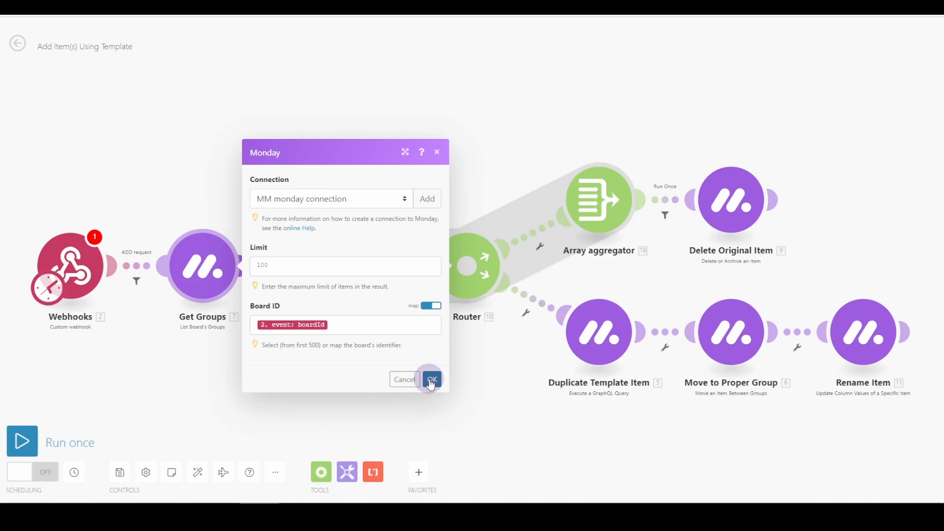
pyautogui.click(431, 380)
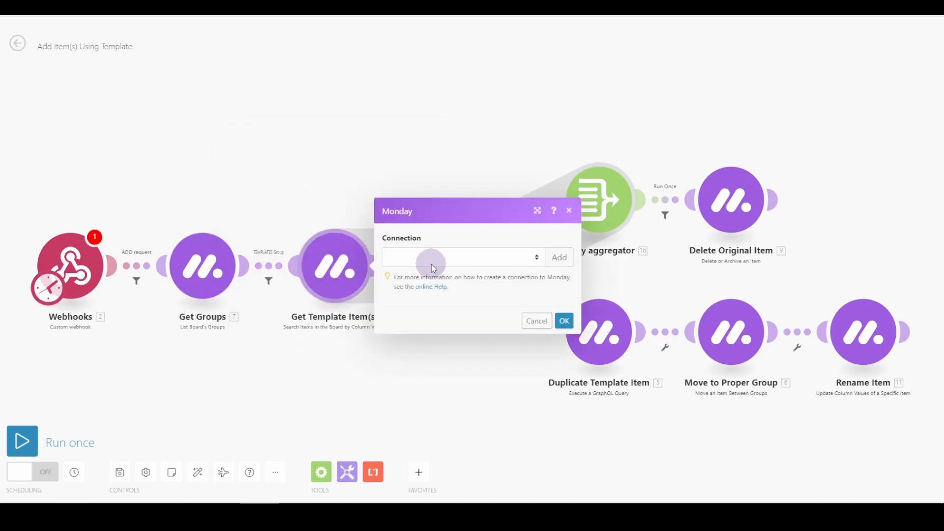
# Assign MM monday connection to Get Template Item(s), Duplicate Template Item and Move to Proper Group
pyautogui.click(460, 257)
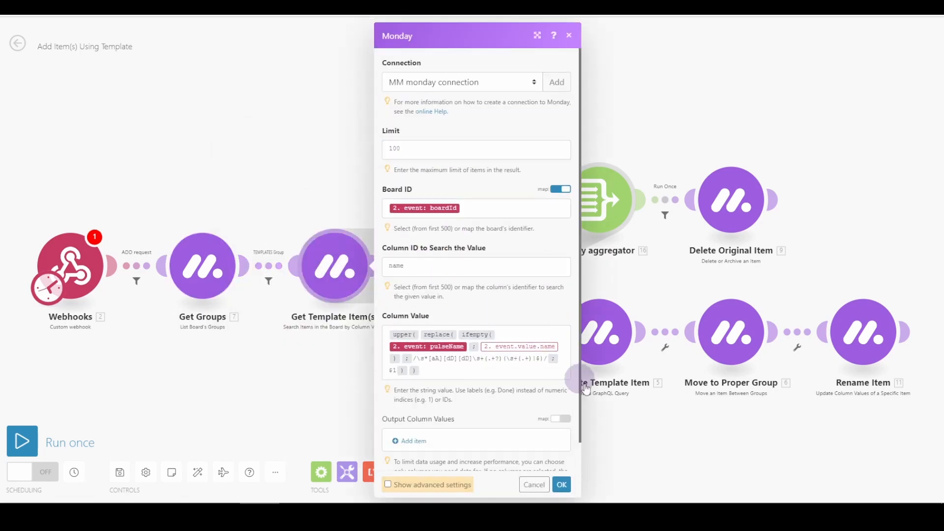
pyautogui.click(560, 484)
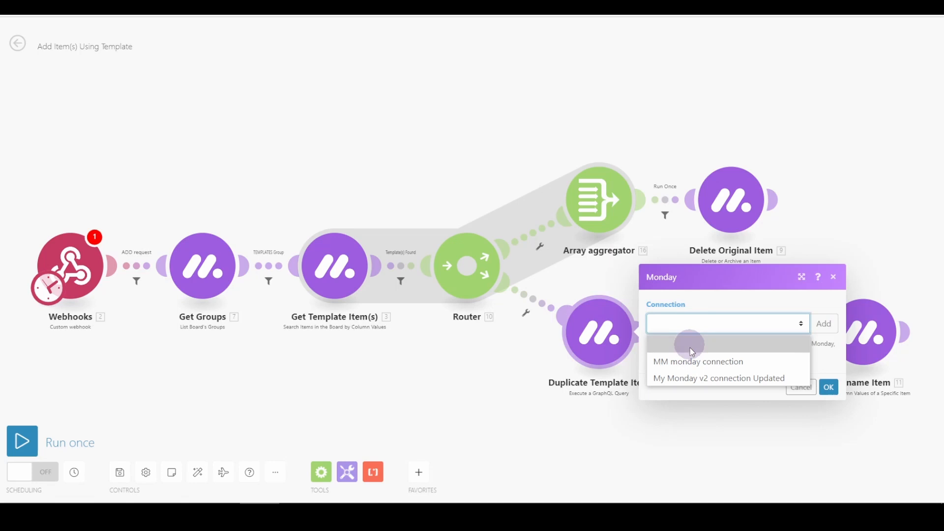
pyautogui.click(699, 361)
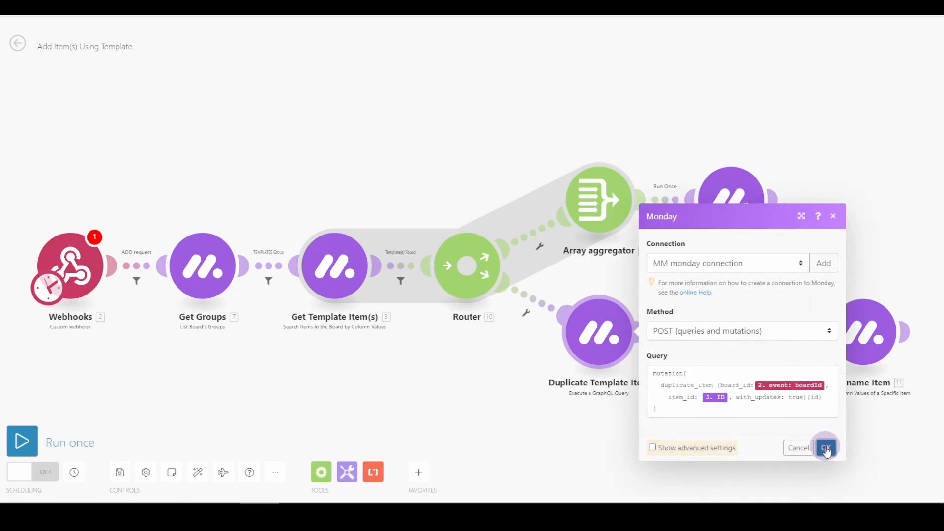
pyautogui.click(825, 448)
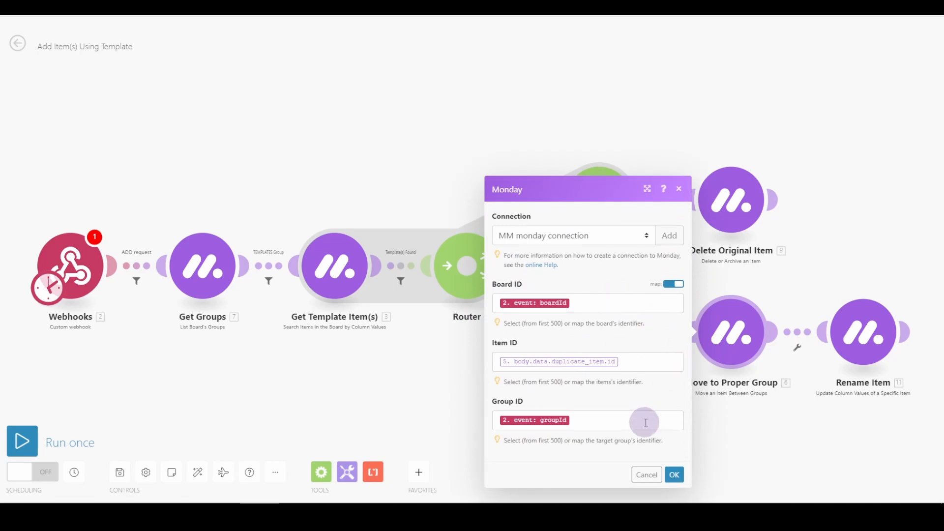
pyautogui.click(673, 474)
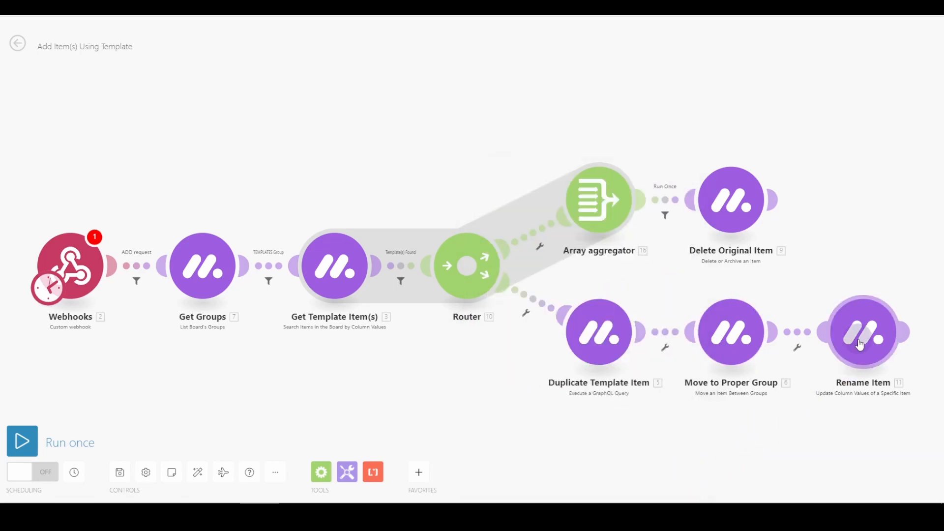
# Assign MM monday connection to Rename Item, then save the scenario (webhook unfilled warning)
pyautogui.click(863, 334)
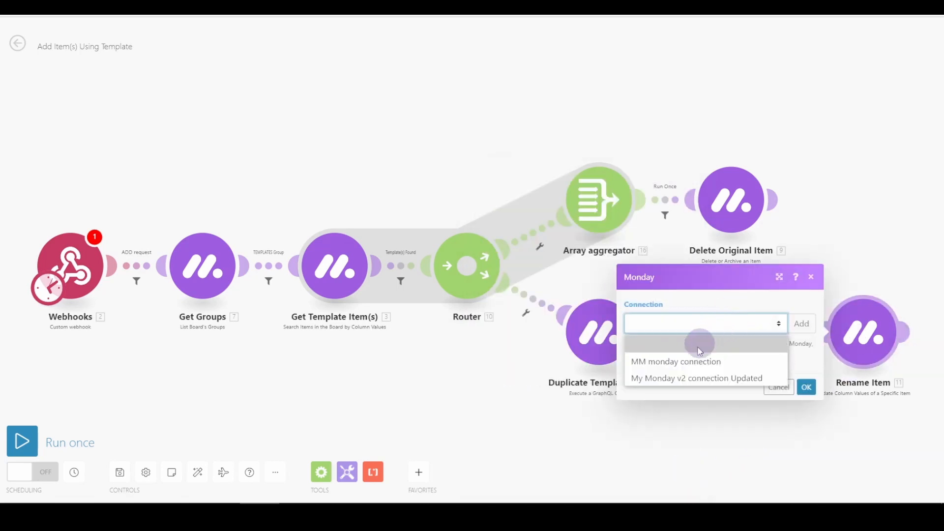
pyautogui.click(676, 361)
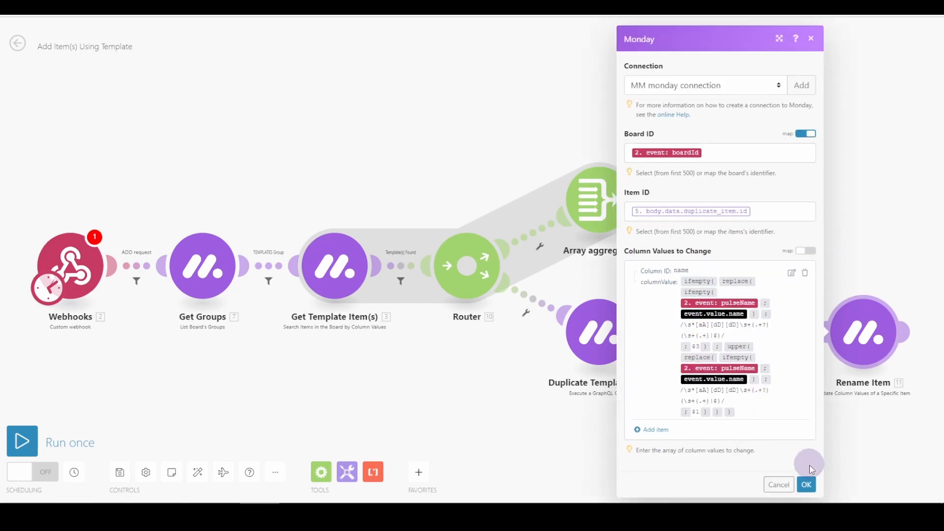
pyautogui.click(806, 484)
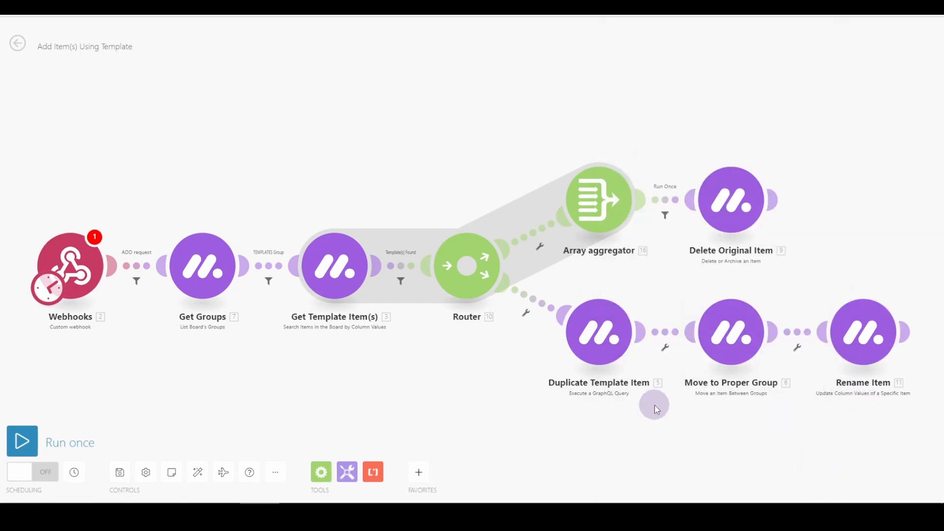
pyautogui.click(119, 472)
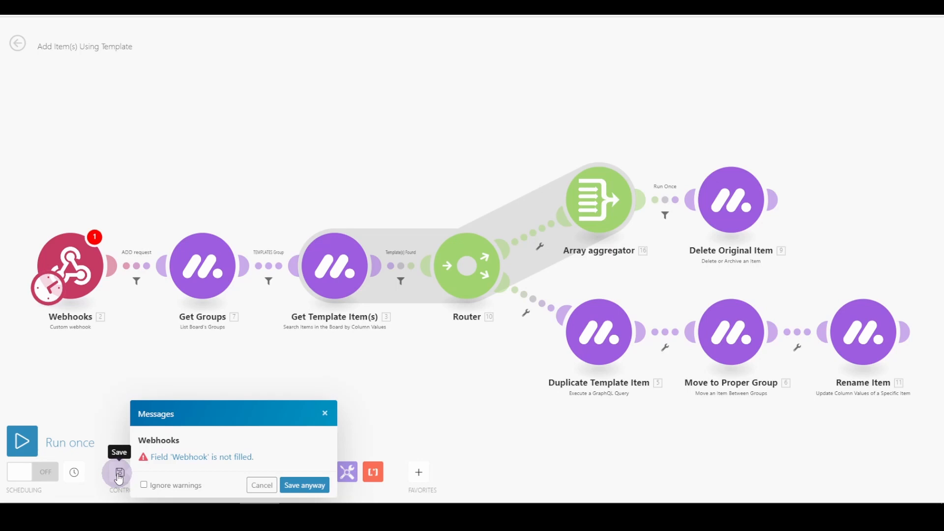